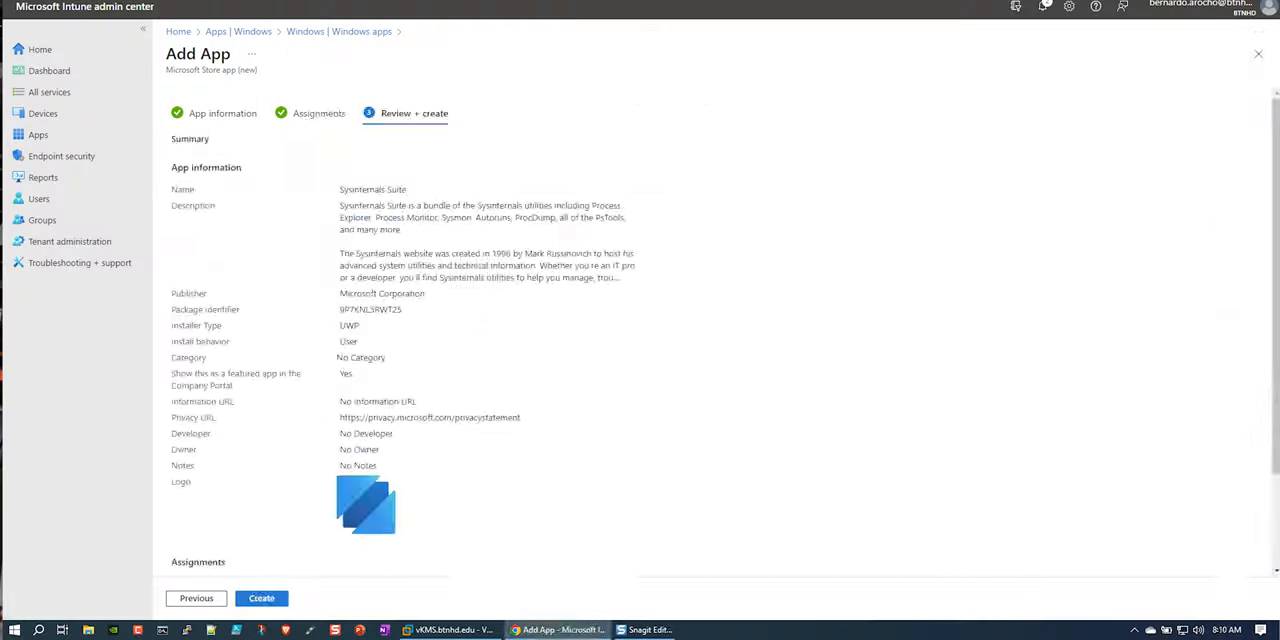
# Step: Create the Sysinternals Suite Store app from its Review + create page
pyautogui.click(260, 598)
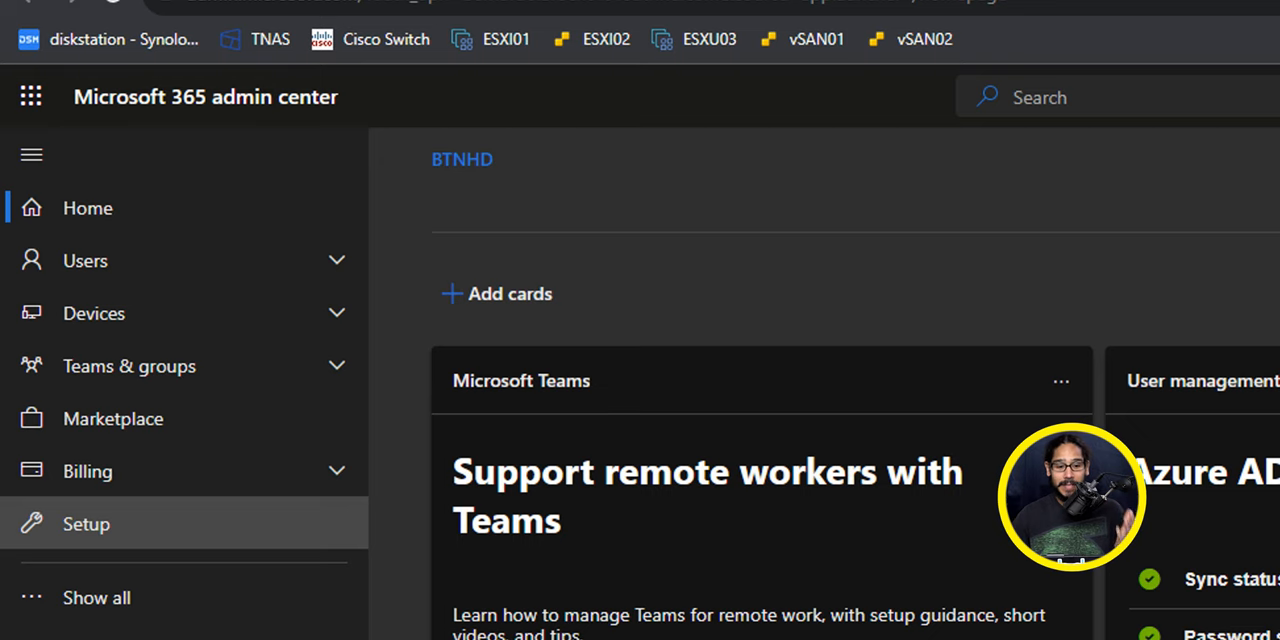
# Step: Scroll through the Microsoft 365 admin center home before returning to Intune
pyautogui.scroll(-3)
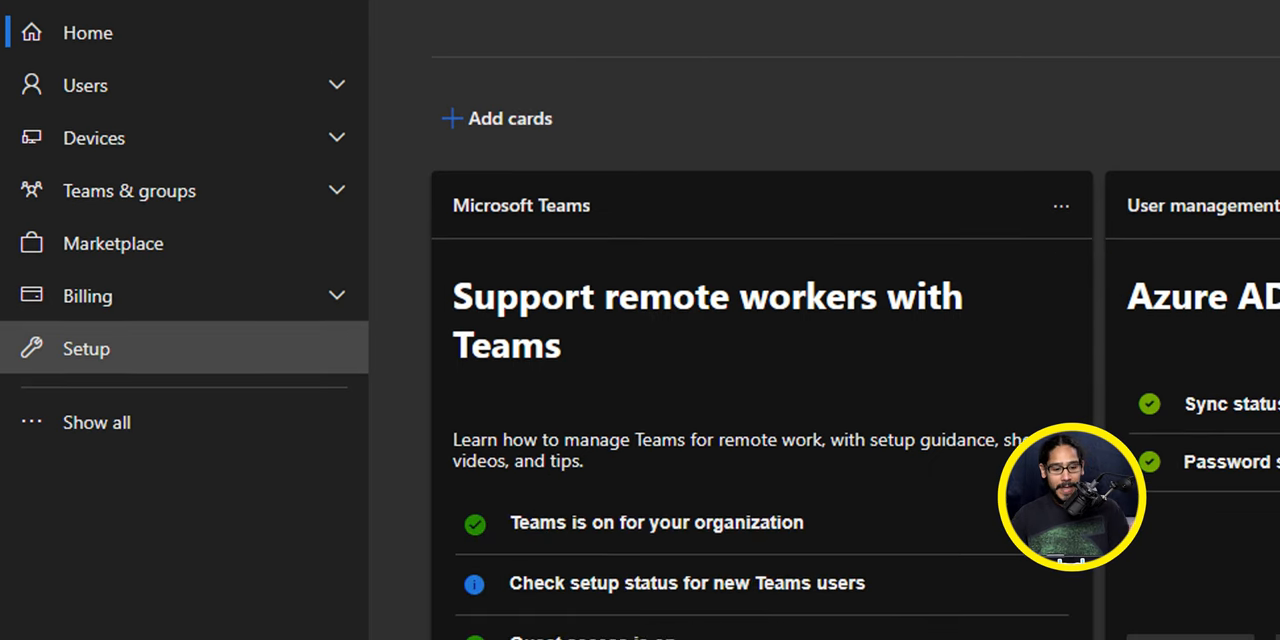
pyautogui.scroll(-3)
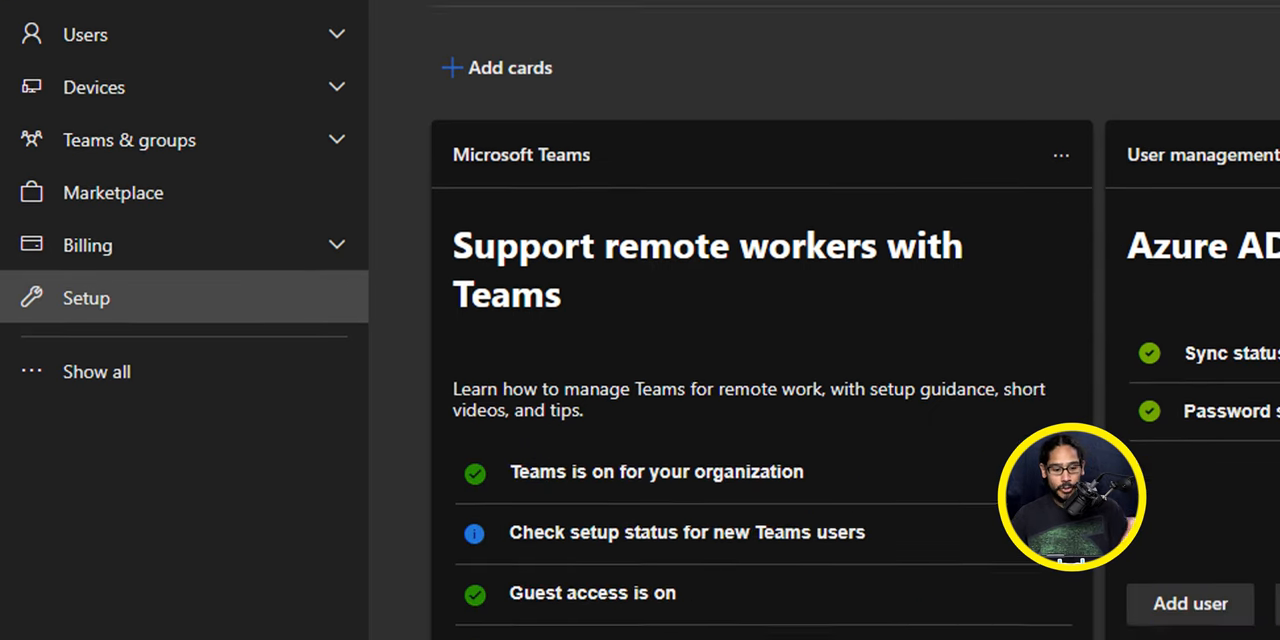
pyautogui.scroll(-3)
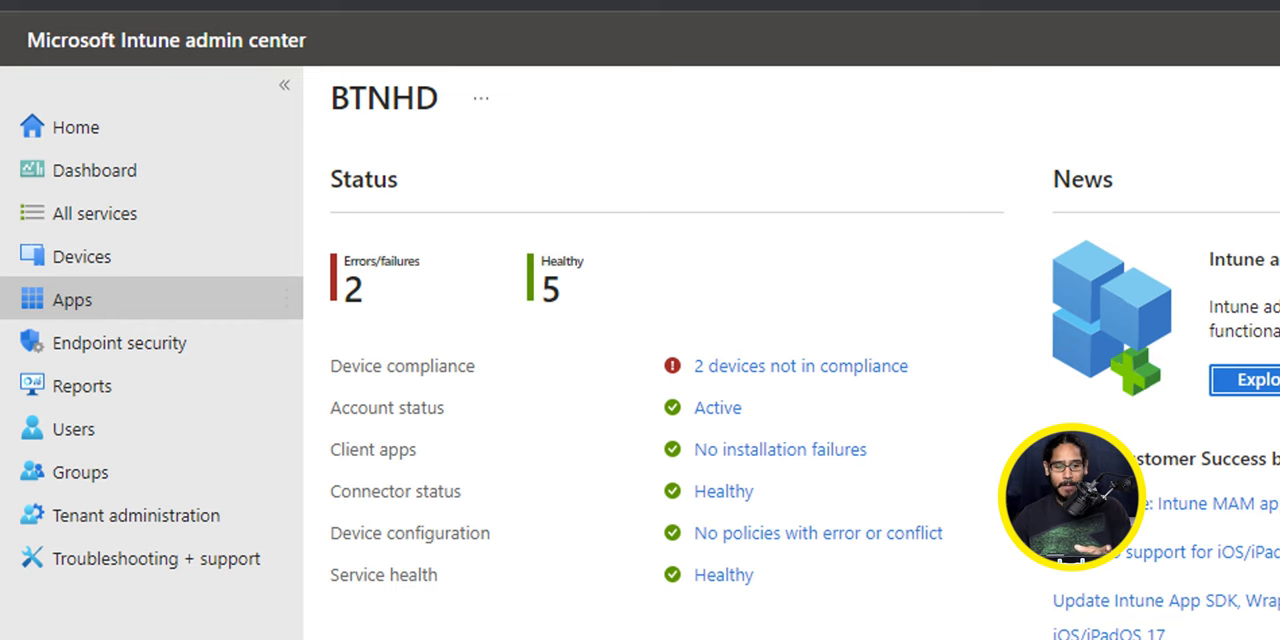
# Step: Start adding a new Windows app from the Apps section
pyautogui.click(72, 300)
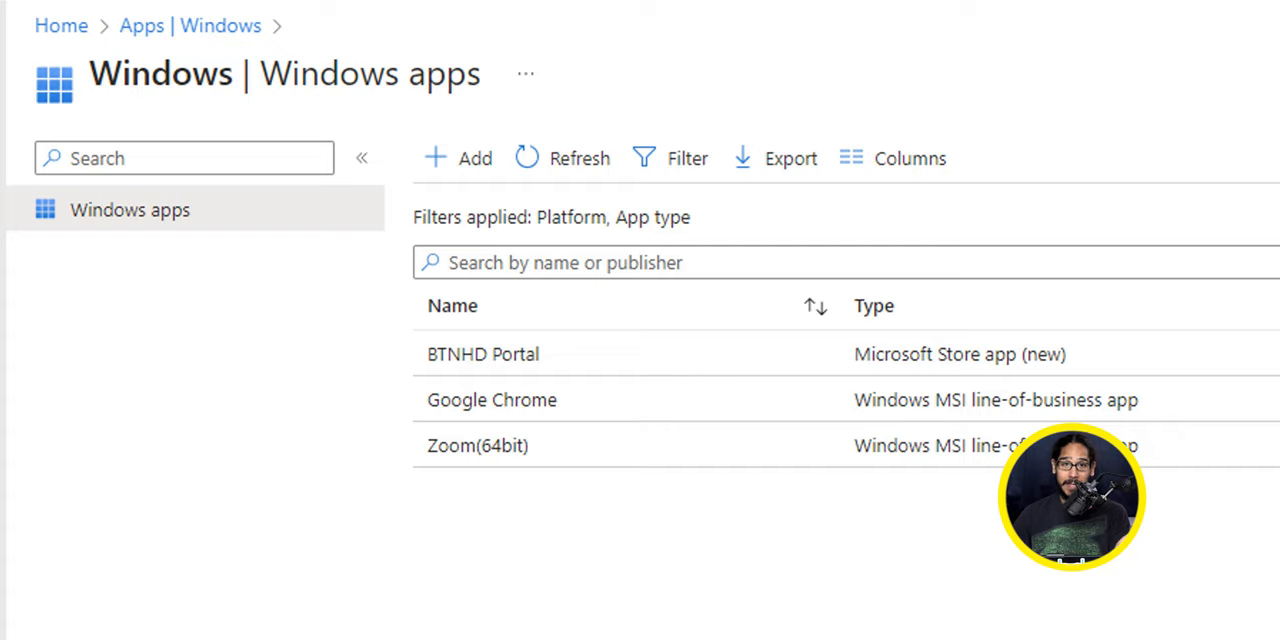
pyautogui.click(458, 158)
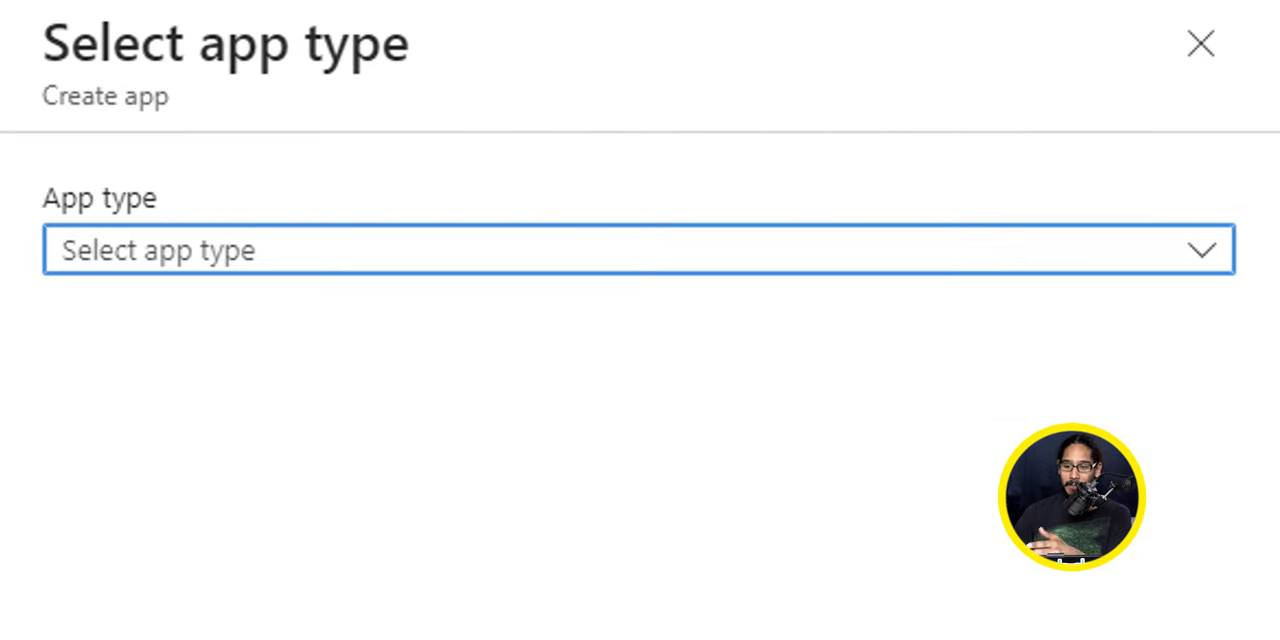
# Step: Choose Microsoft Store app (new) as the app type
pyautogui.click(638, 248)
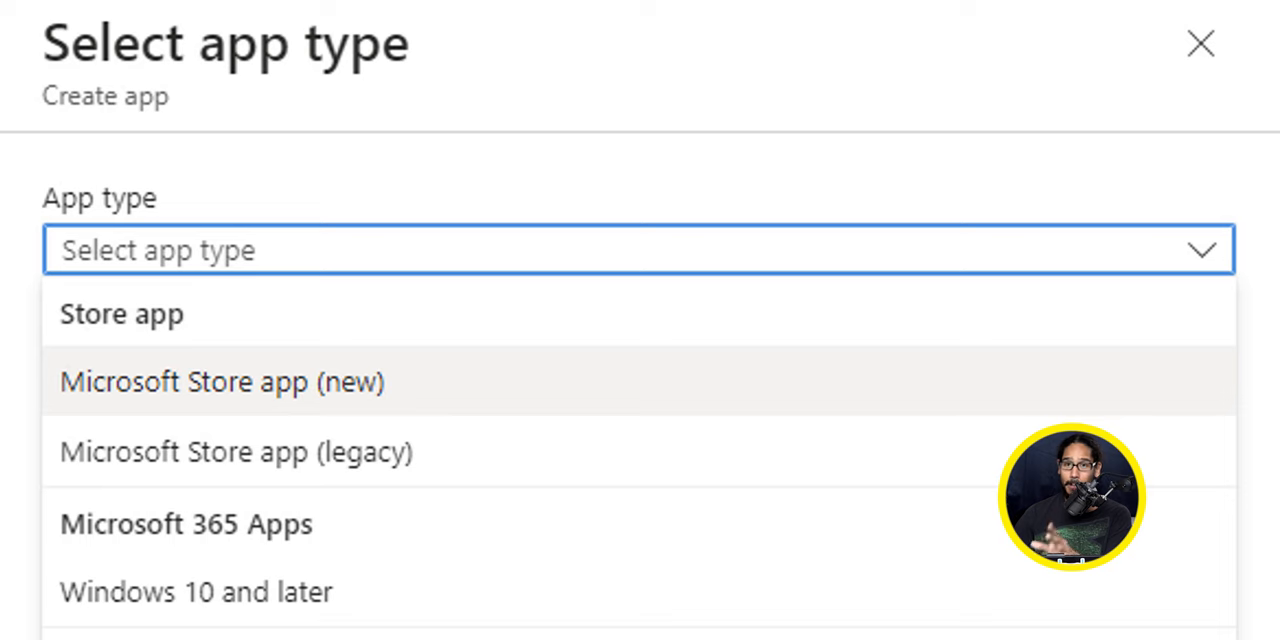
pyautogui.click(220, 380)
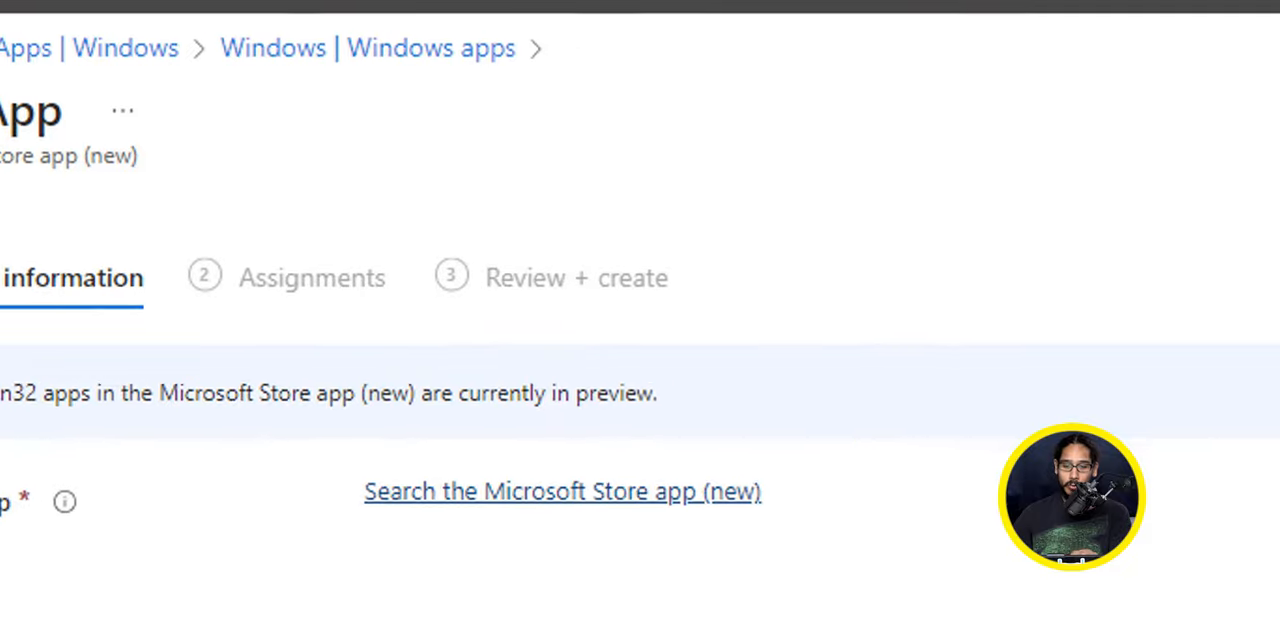
# Step: Search the Store for 'sysinternals suite' and select Sysinternals Suite by Microsoft Corporation
pyautogui.click(562, 492)
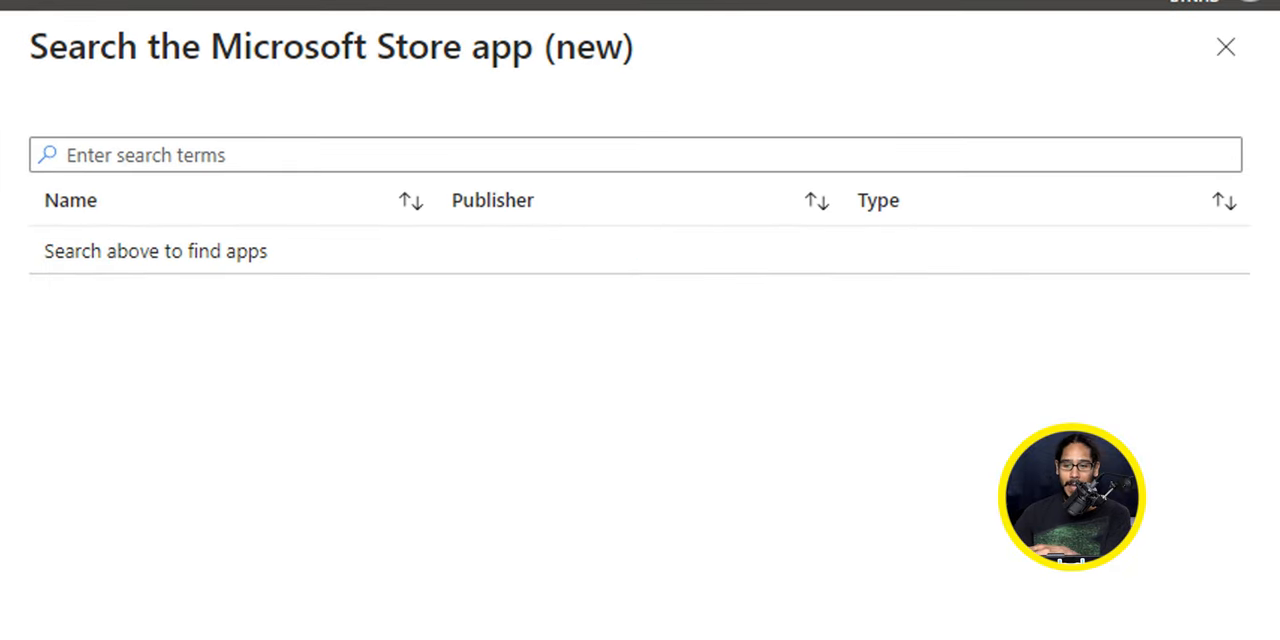
pyautogui.write('sysinternals suite')
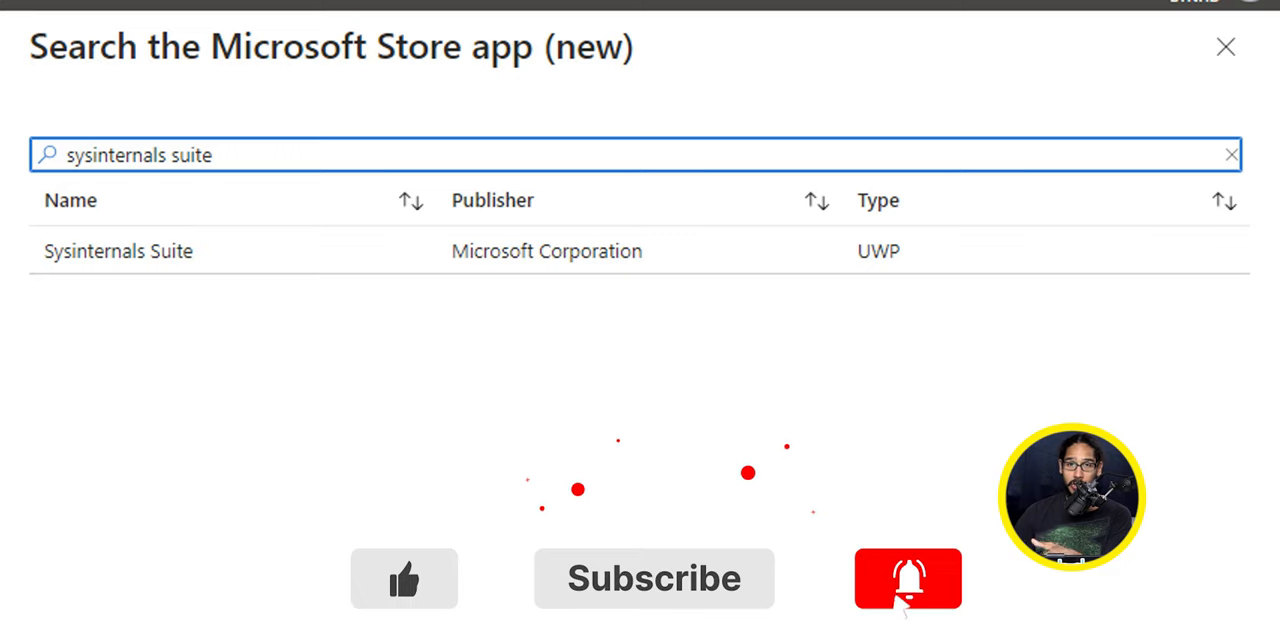
pyautogui.click(118, 252)
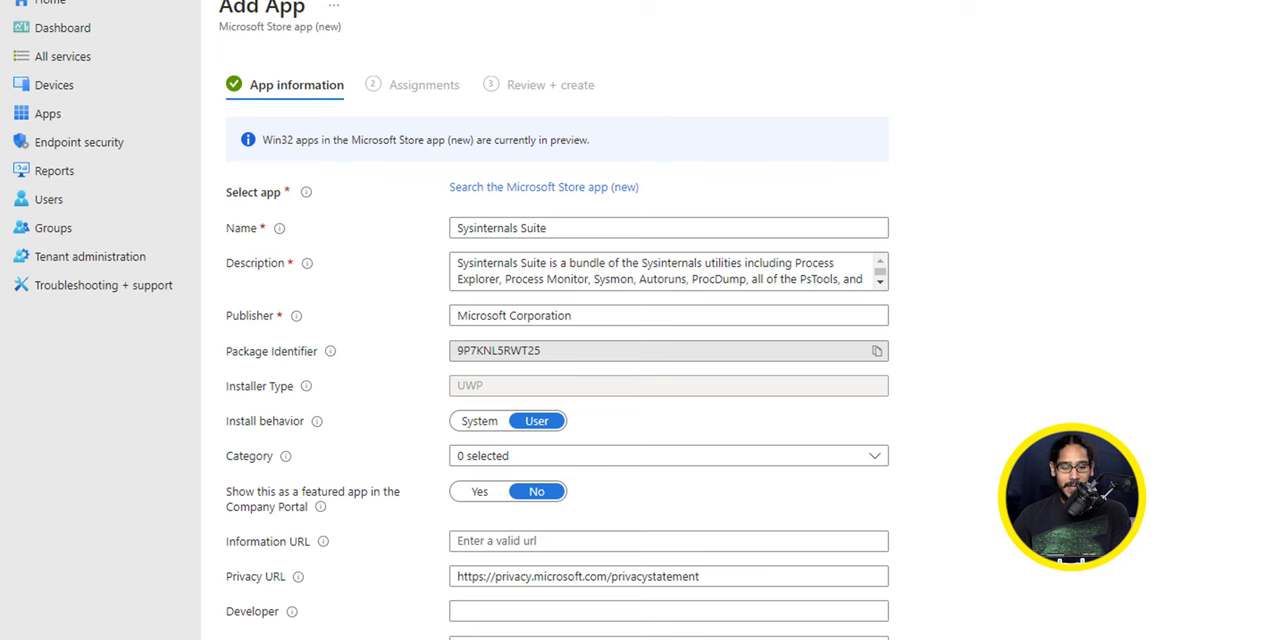
# Step: Feature Sysinternals Suite in the Company Portal and start adding its logo
pyautogui.click(480, 492)
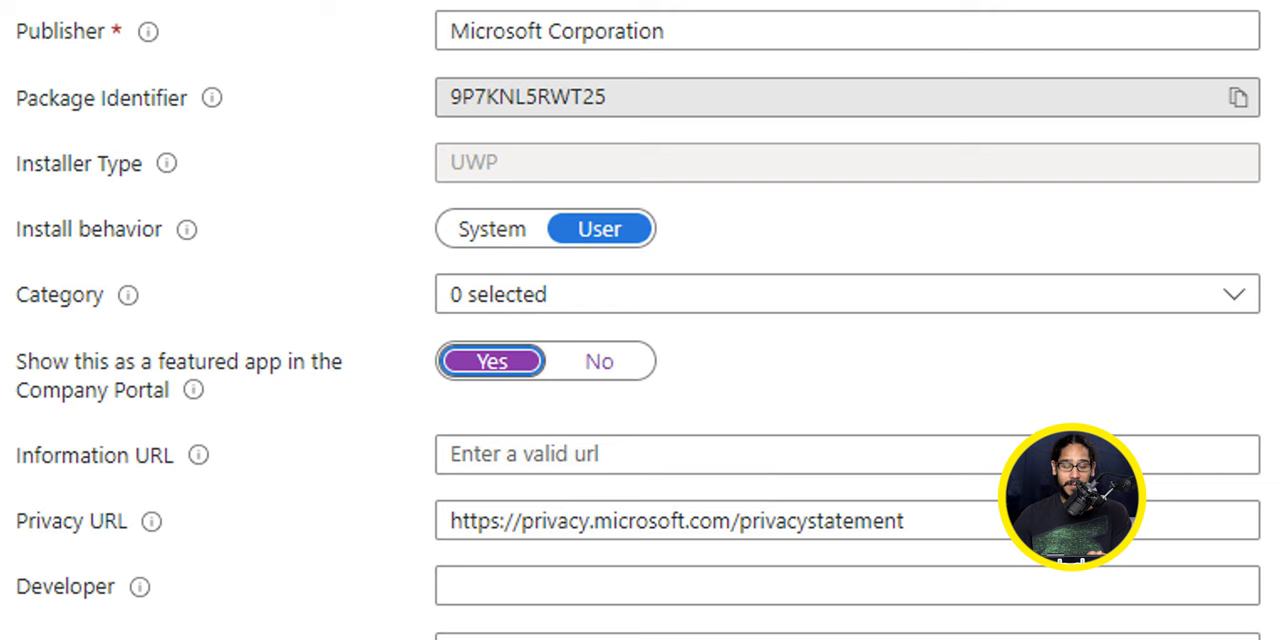
pyautogui.scroll(-3)
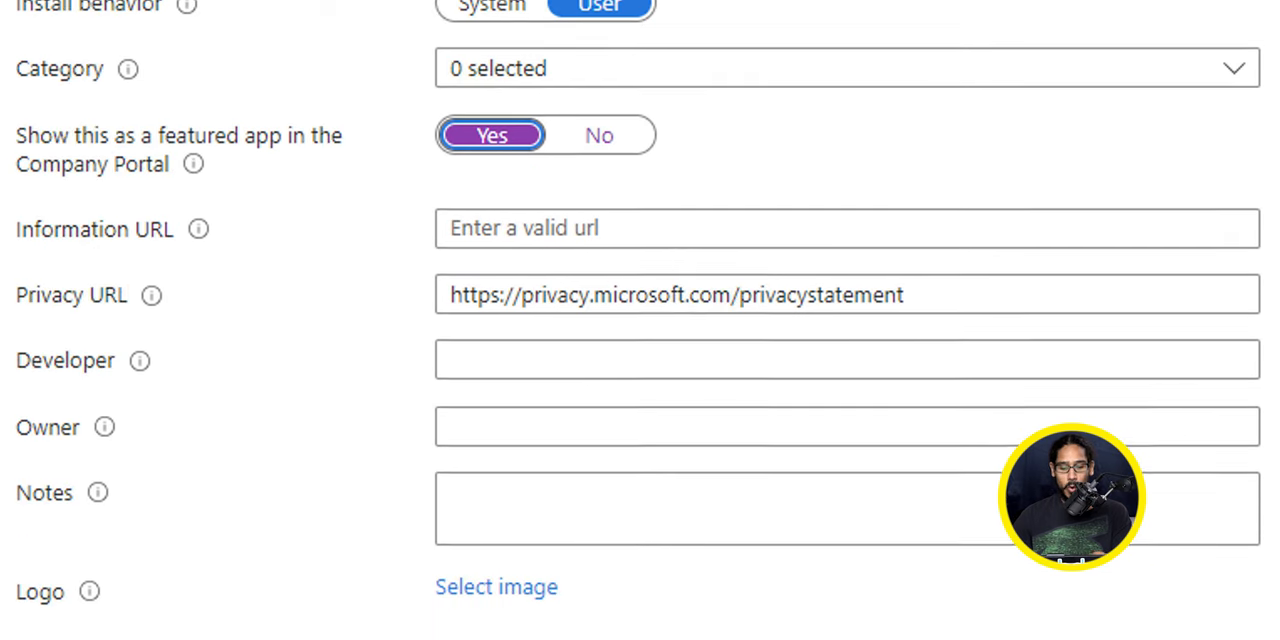
pyautogui.scroll(-3)
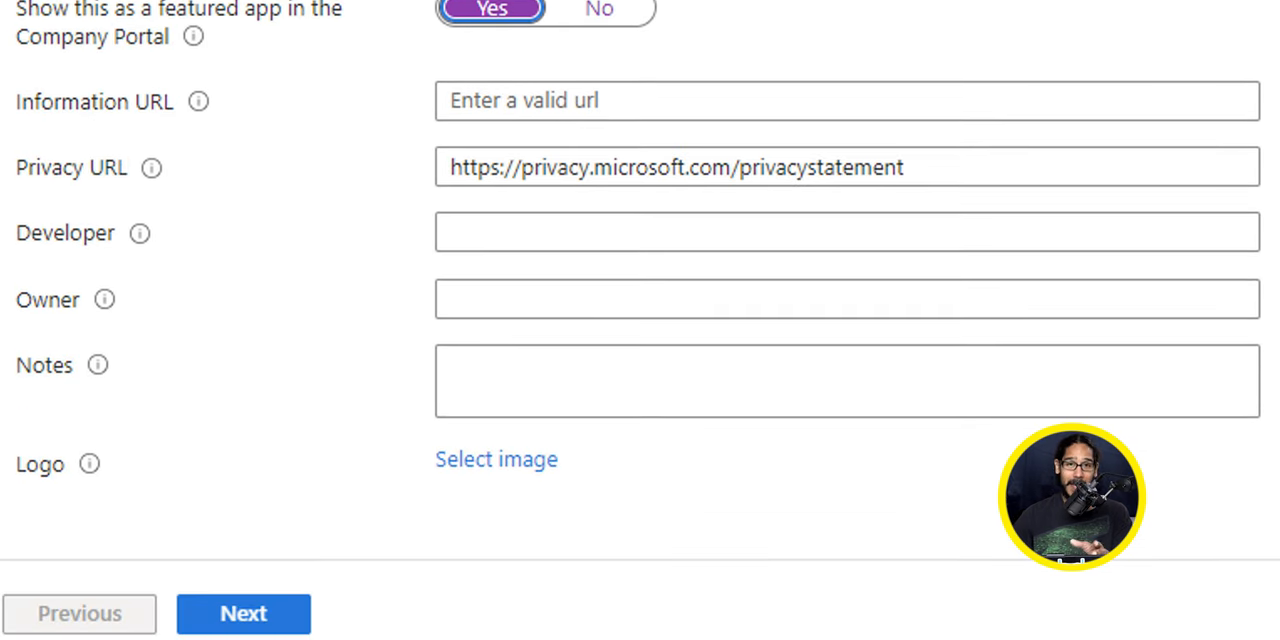
pyautogui.click(496, 458)
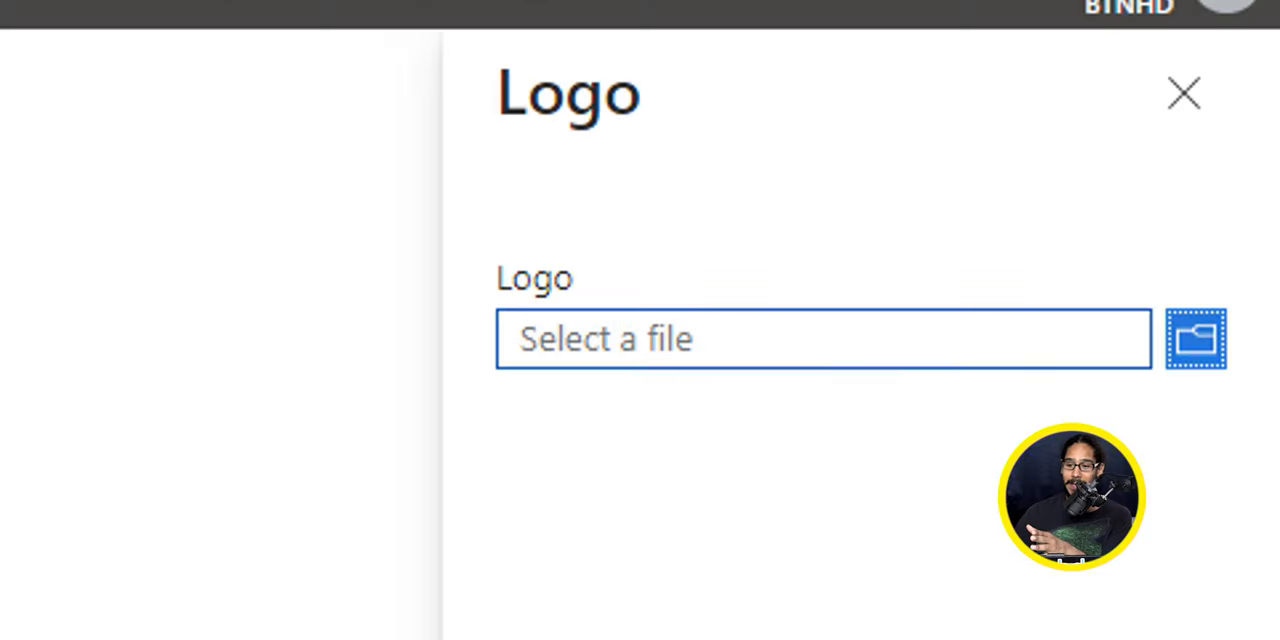
# Step: Attach the blue logo image file to the Sysinternals Suite app
pyautogui.click(1196, 338)
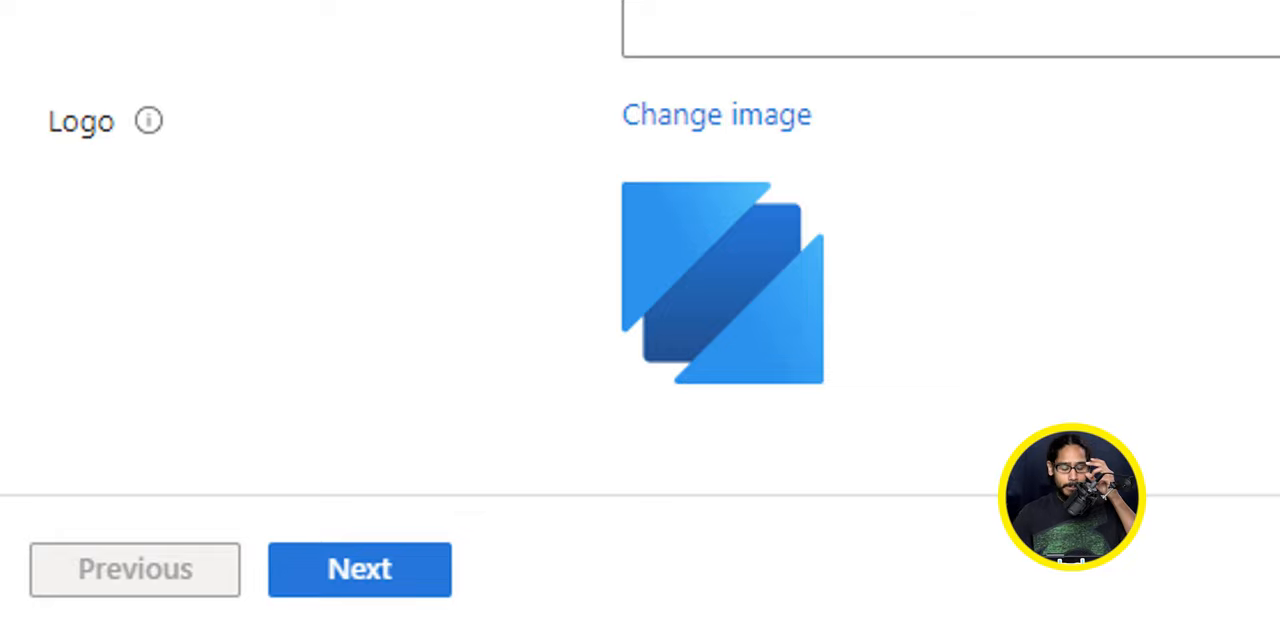
# Step: Assign Sysinternals Suite to the chosen Azure AD group
pyautogui.click(360, 568)
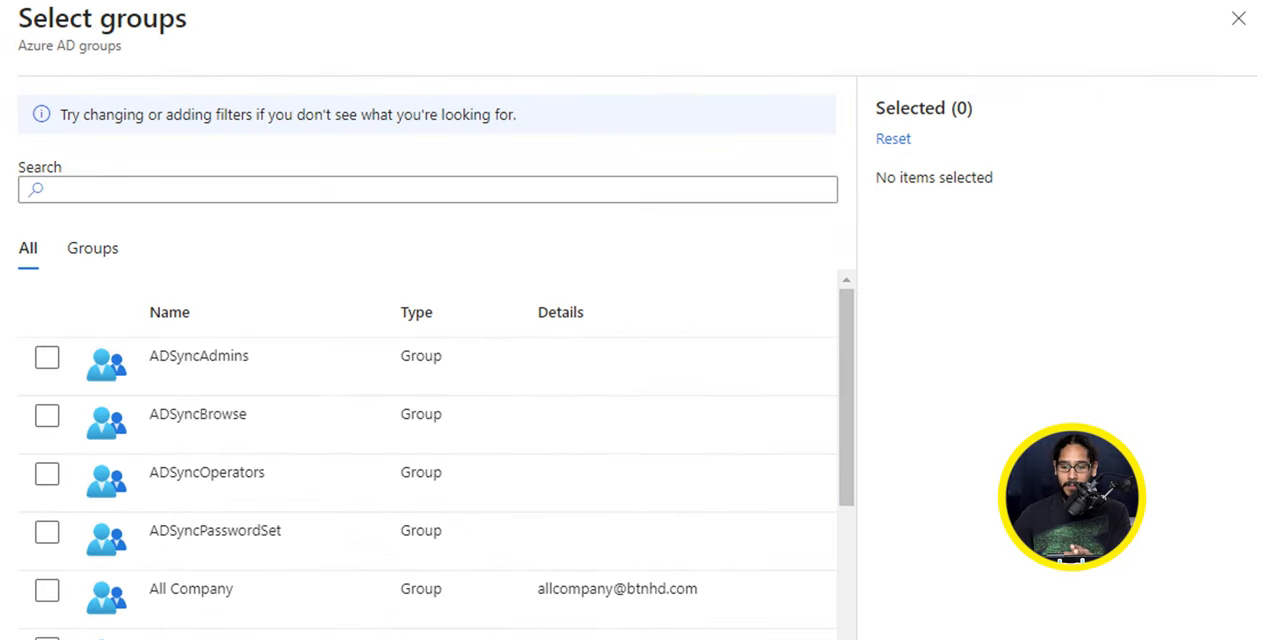
pyautogui.click(46, 604)
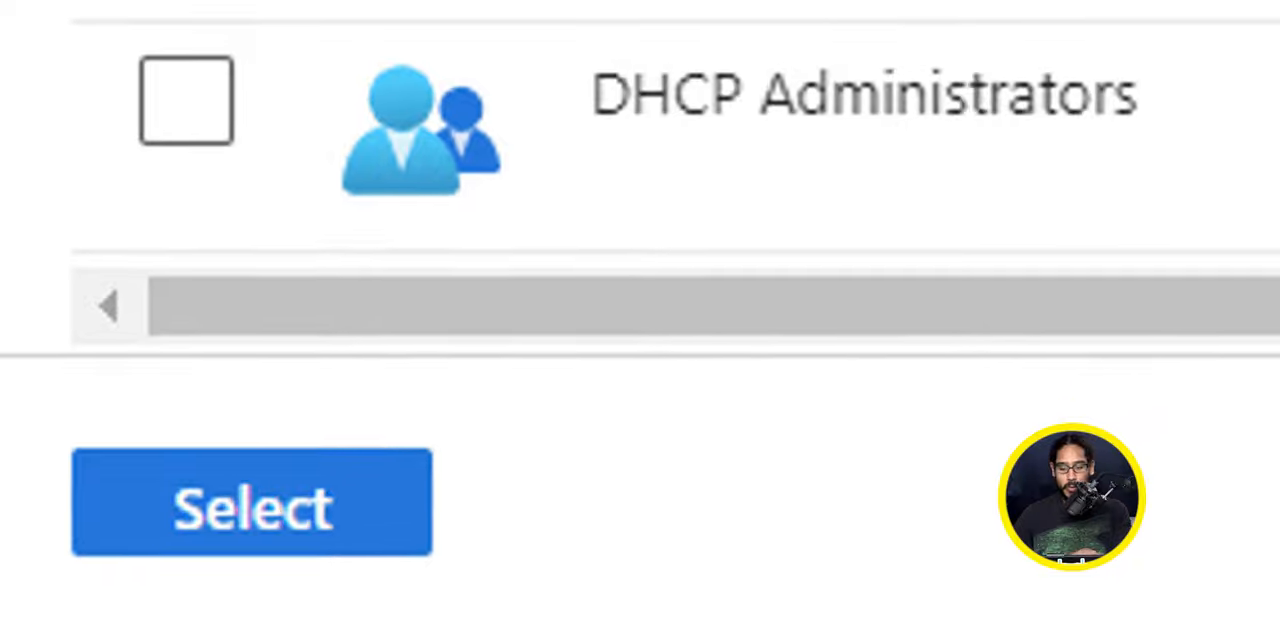
pyautogui.click(252, 500)
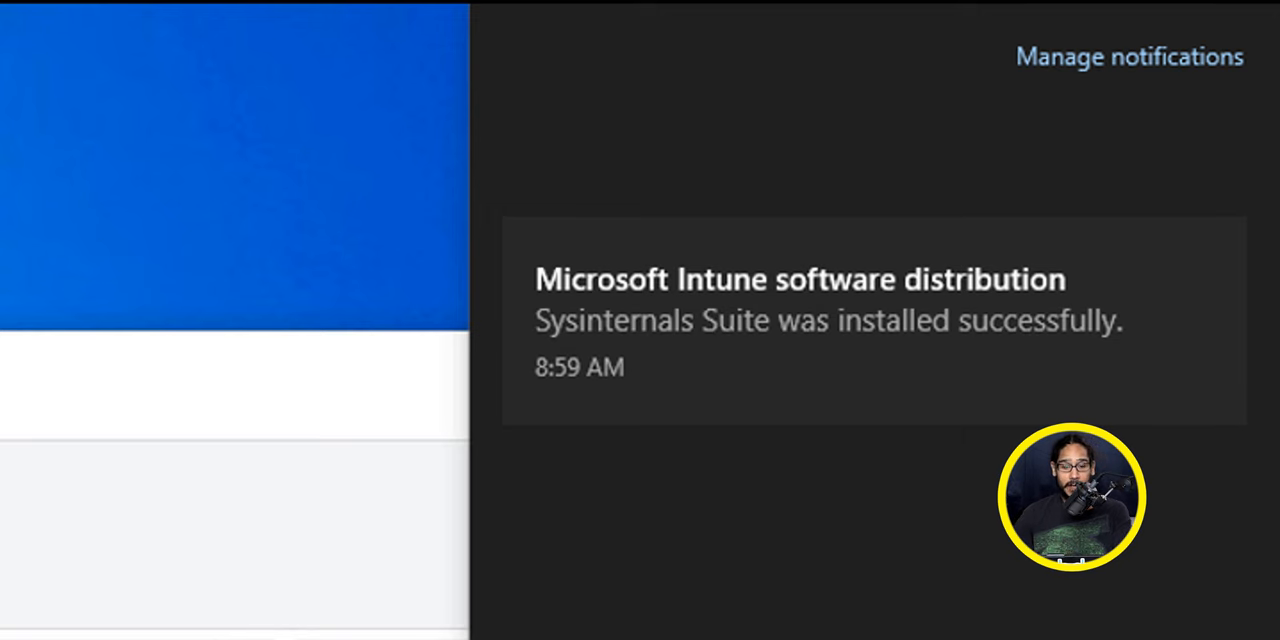
# Step: View Sysinternals Suite and its tools among recently added apps in the Start menu
pyautogui.click(22, 620)
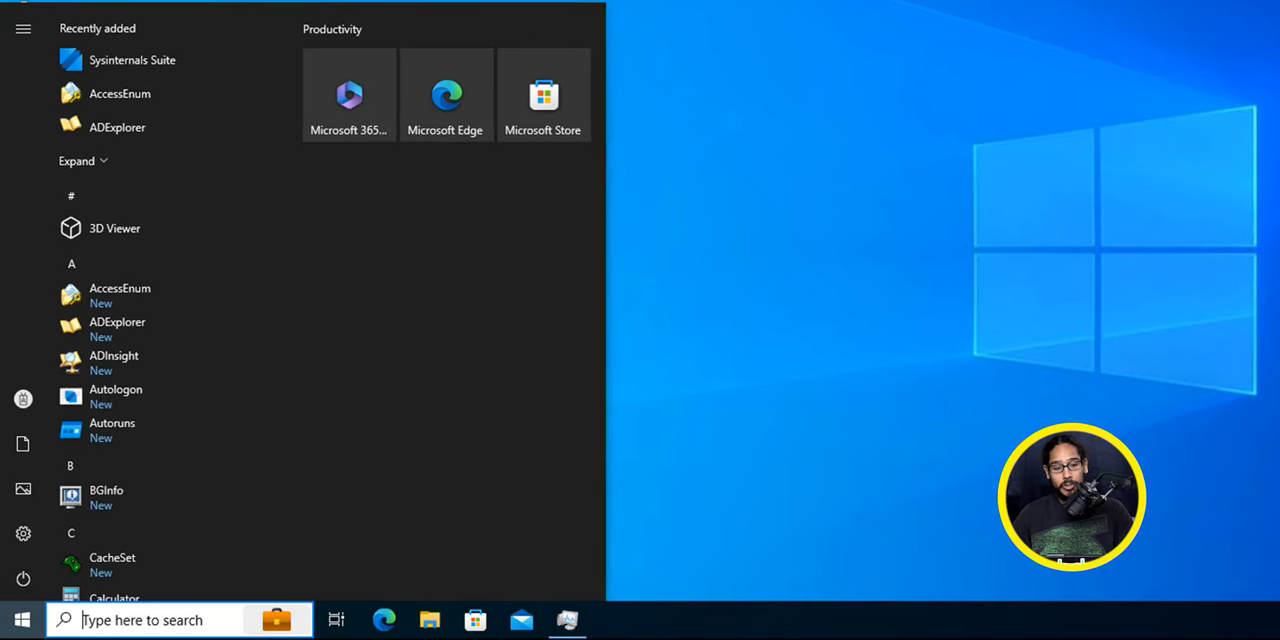